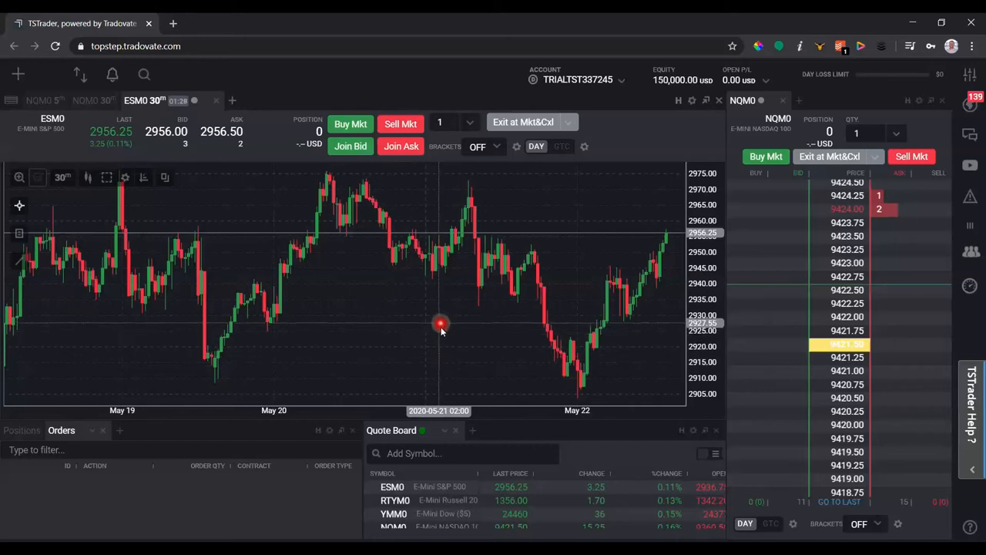
{"action": "mouse_move", "coordinate": [447, 316]}
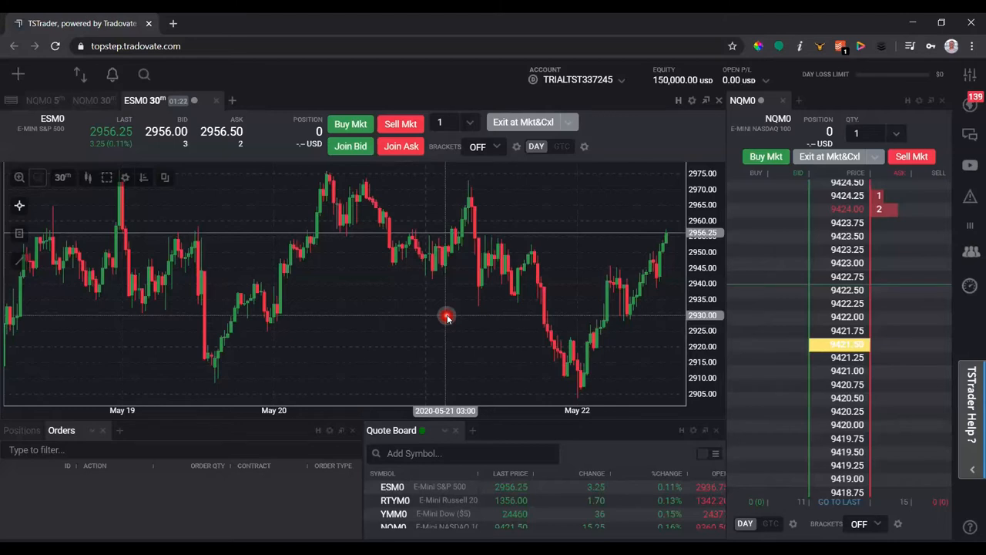
Place a buy limit for 1 ESM0 at 2930.00 from the 30-minute chart's order popup
{"action": "left_click", "coordinate": [447, 316]}
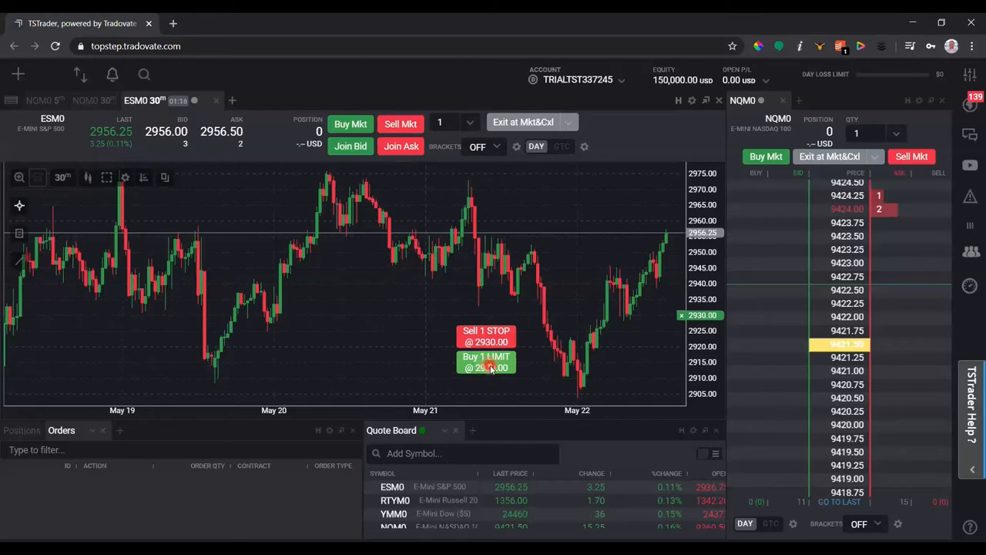
{"action": "left_click", "coordinate": [486, 362]}
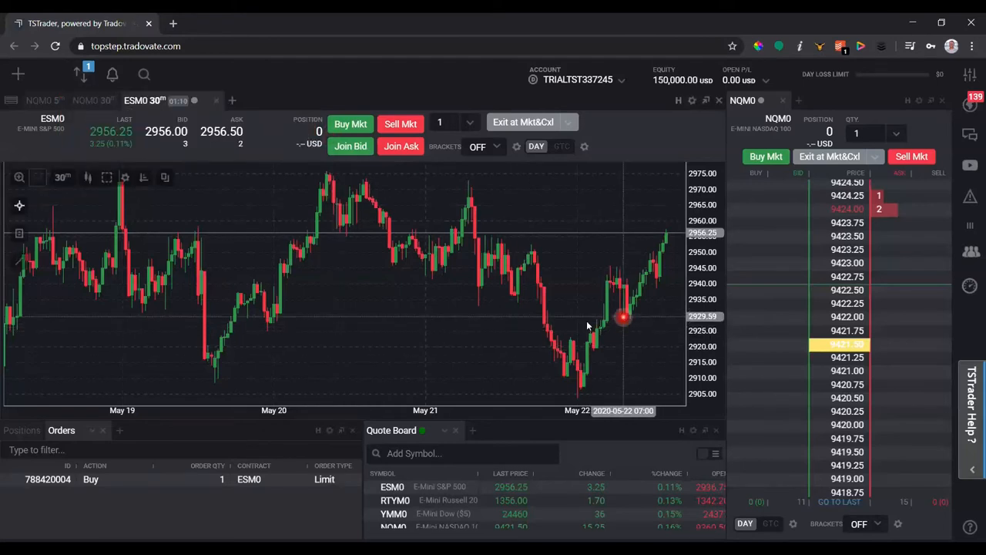
{"action": "mouse_move", "coordinate": [494, 315]}
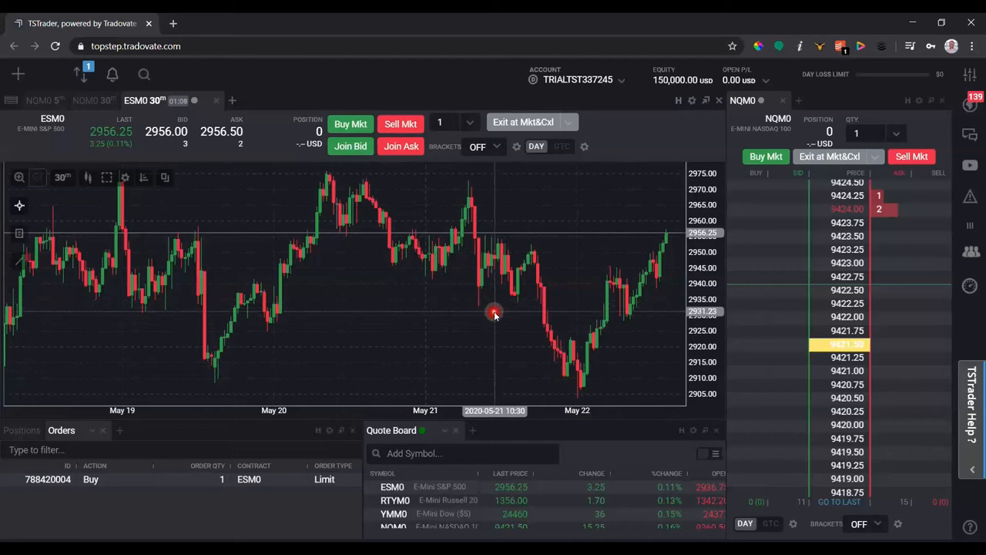
{"action": "mouse_move", "coordinate": [573, 228]}
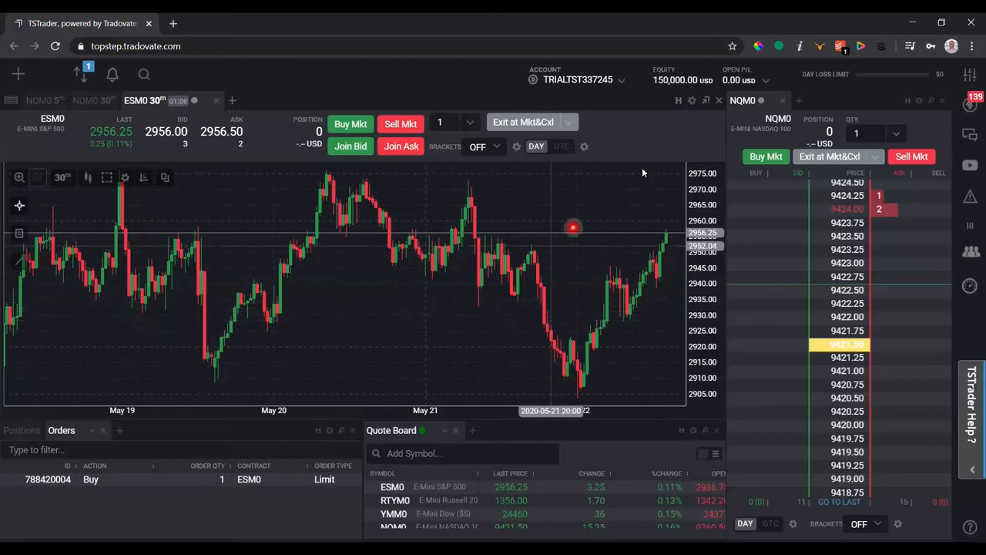
Switch to Market Replay and start the replay session
{"action": "left_click", "coordinate": [577, 80]}
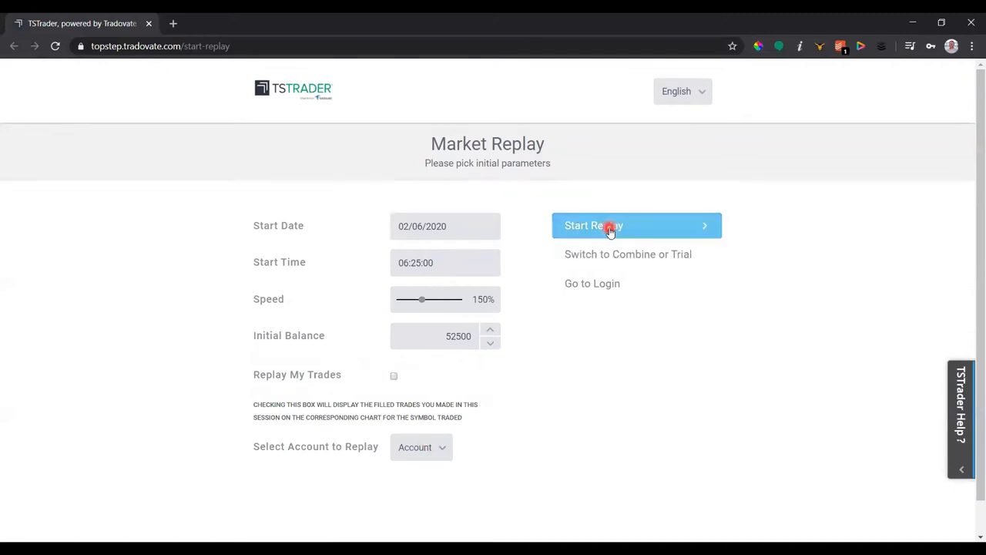
{"action": "left_click", "coordinate": [609, 225]}
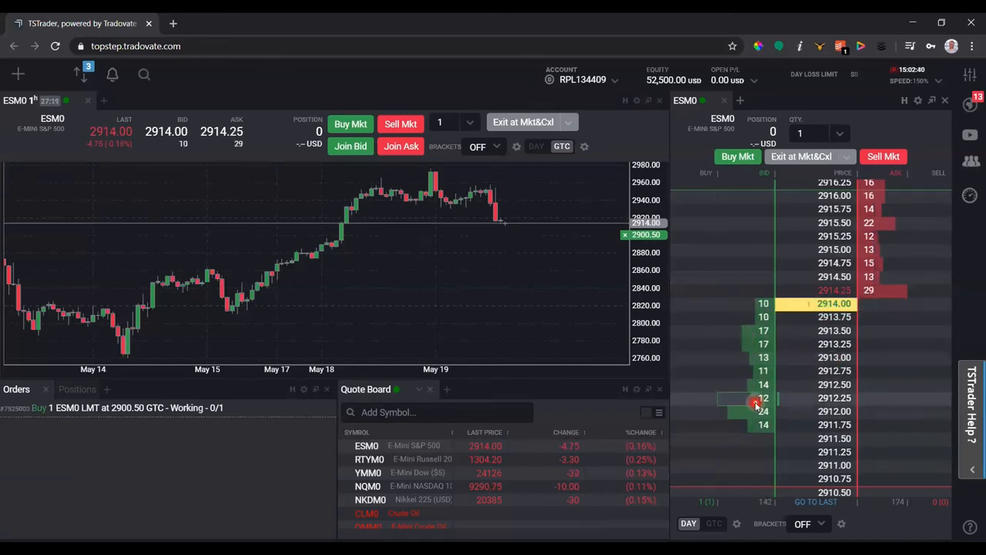
Add a DOM buy limit for 1 ESM0 at 2912.25, then cancel all orders with Exit at Mkt&Cxl
{"action": "left_click", "coordinate": [755, 401]}
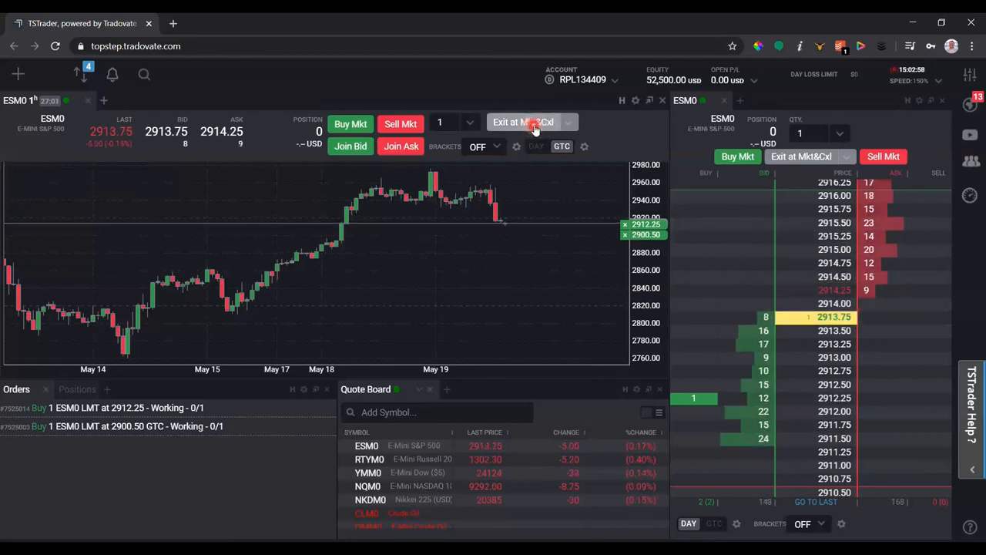
{"action": "left_click", "coordinate": [523, 122]}
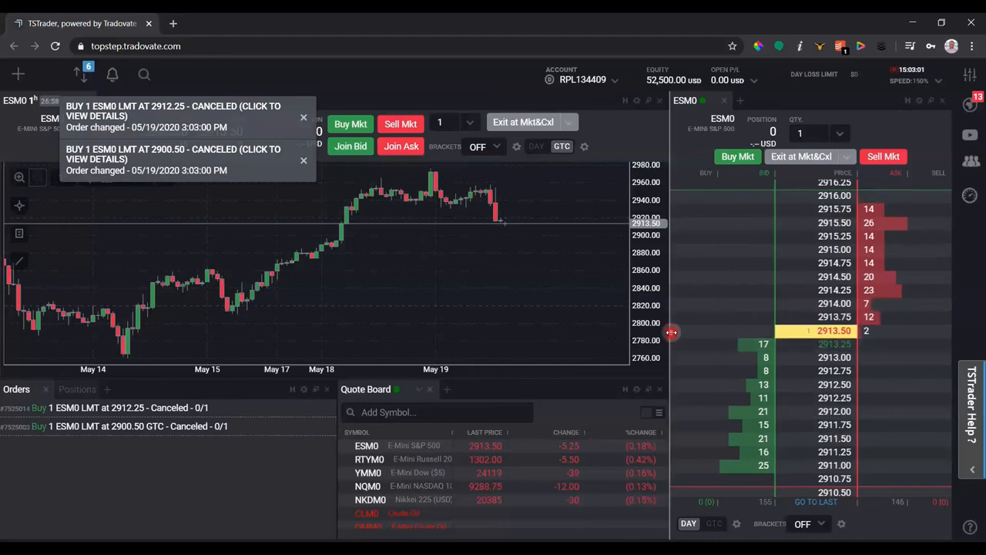